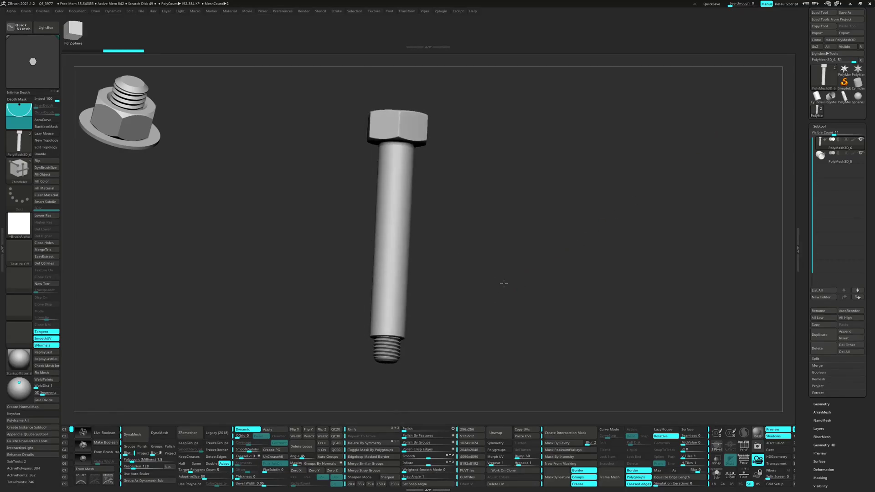
Step: Duplicate the bolt subtool from the Subtool palette to get a working copy
{"action": "left_click", "coordinate": [820, 334]}
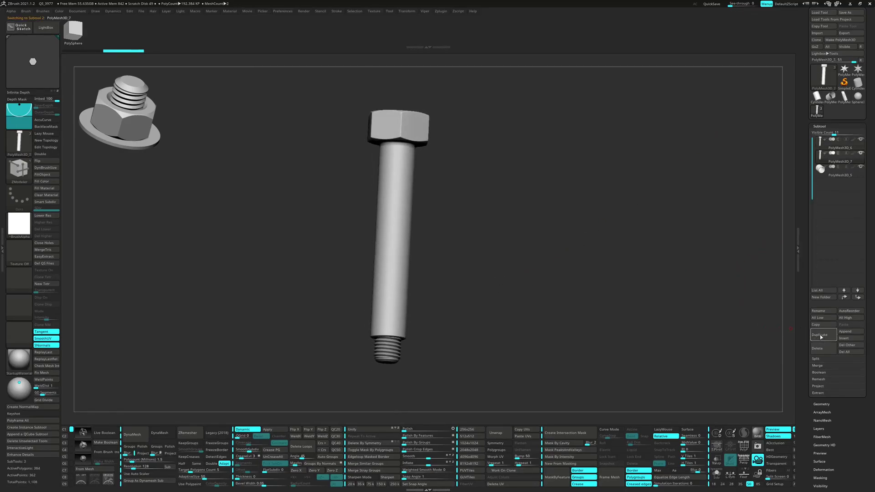
{"action": "left_click", "coordinate": [821, 335]}
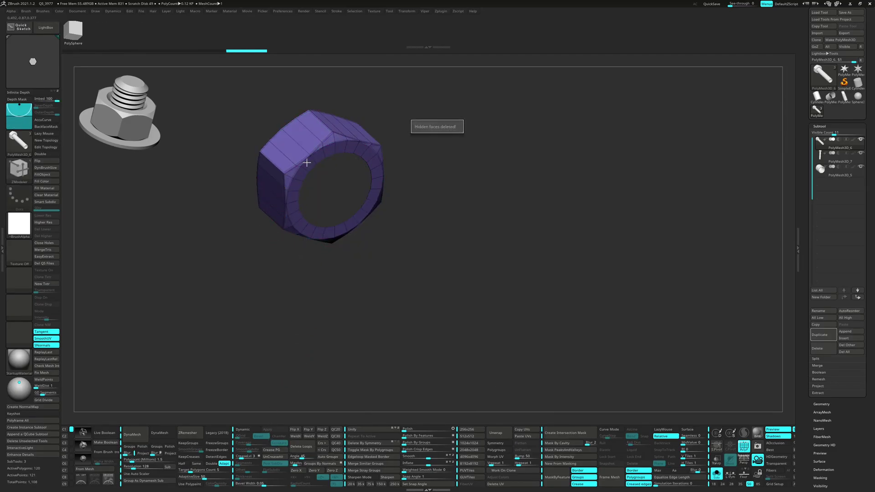
Step: Cap the hex head's open hole using ZModeler's Close Hole edge action
{"action": "right_click", "coordinate": [307, 163]}
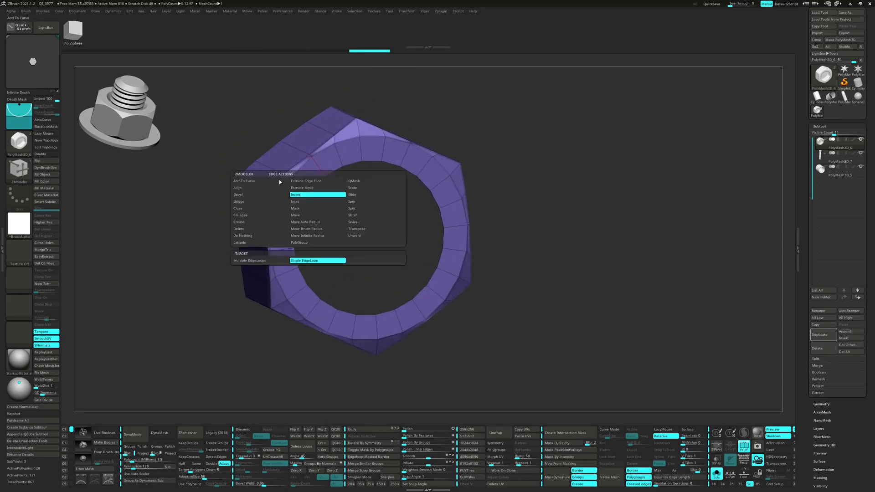
{"action": "left_click", "coordinate": [238, 208]}
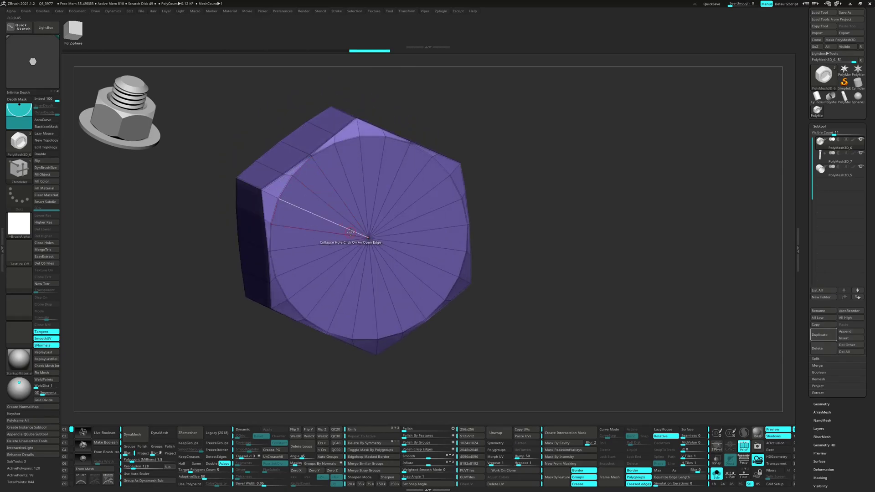
{"action": "left_click", "coordinate": [42, 380]}
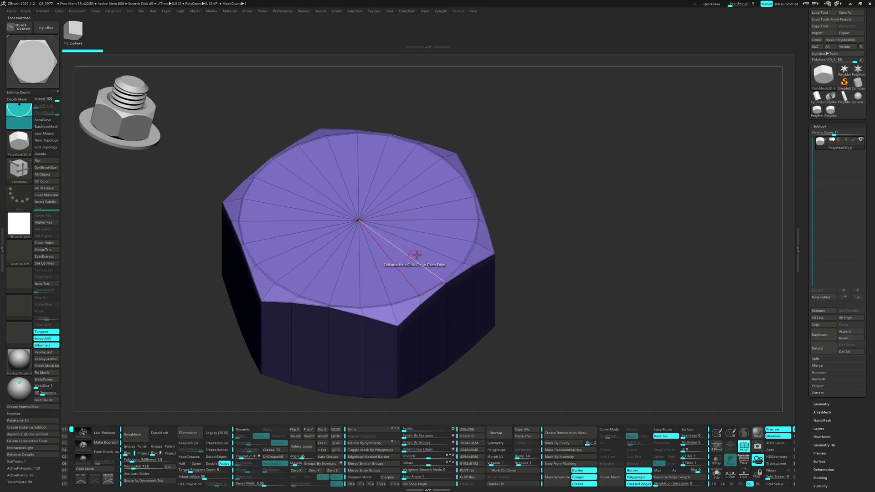
Step: Inset two rings into the capped top face of the hex block
{"action": "left_click", "coordinate": [416, 256]}
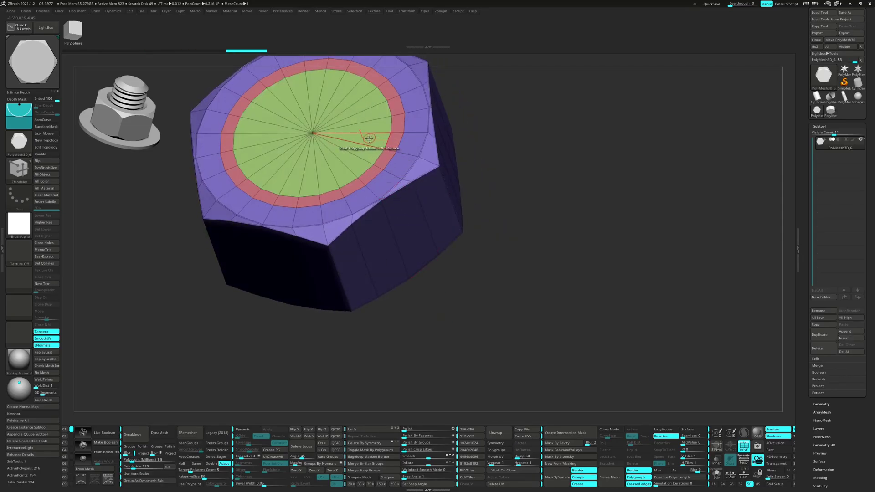
{"action": "left_click", "coordinate": [369, 138]}
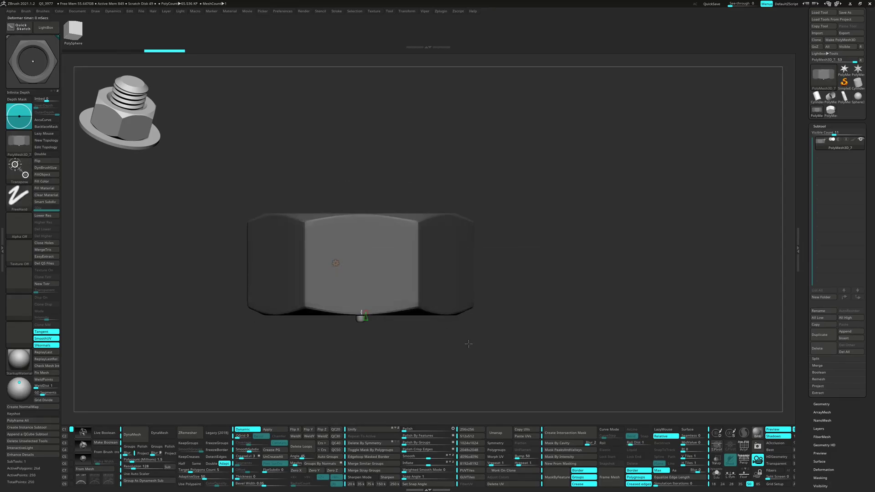
Step: Switch to the other mesh piece in the Subtool list
{"action": "left_click", "coordinate": [821, 335]}
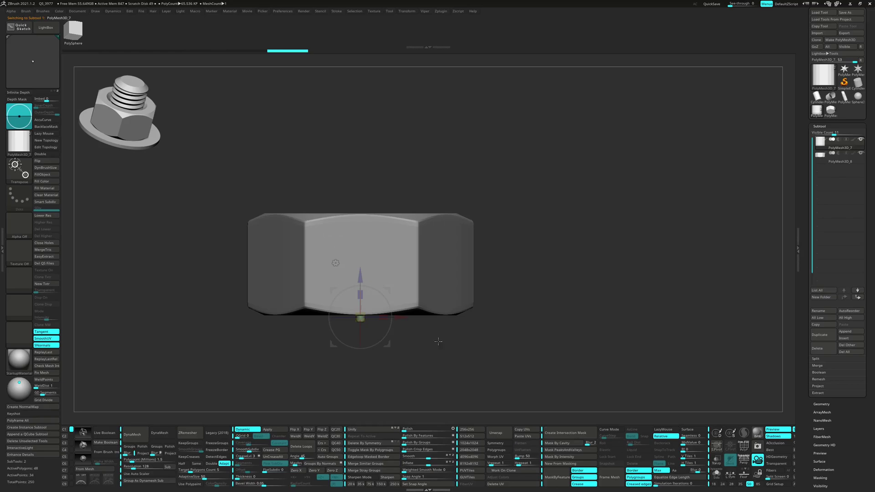
{"action": "mouse_move", "coordinate": [323, 463]}
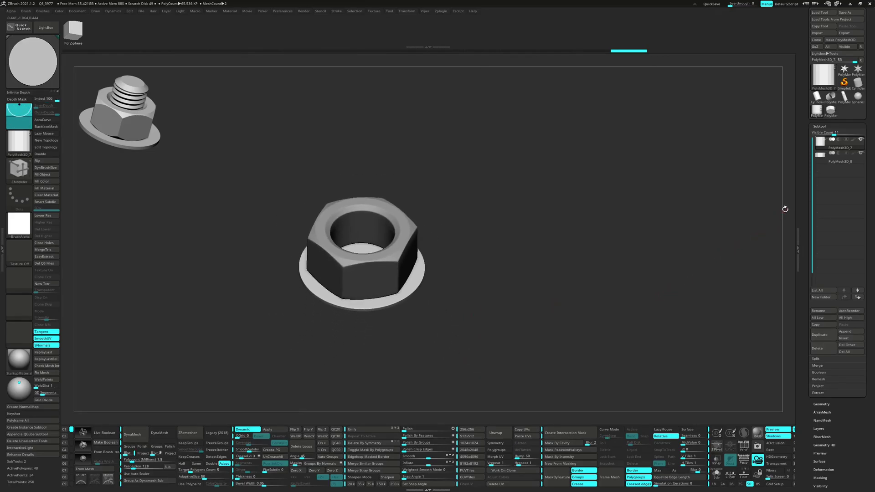
{"action": "mouse_move", "coordinate": [823, 109]}
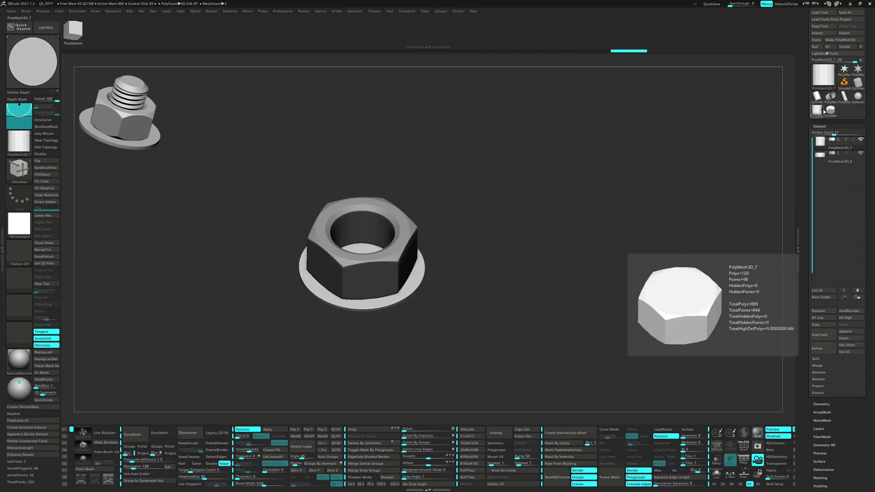
{"action": "left_click", "coordinate": [823, 334]}
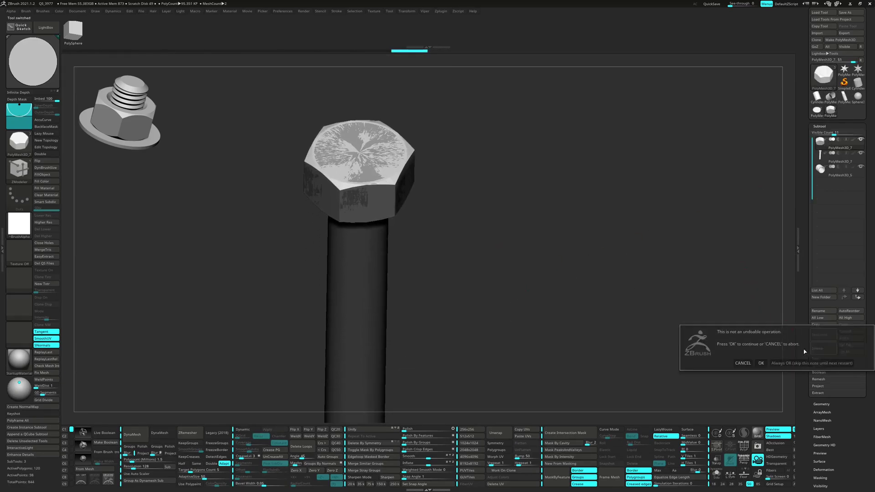
{"action": "left_click", "coordinate": [760, 363]}
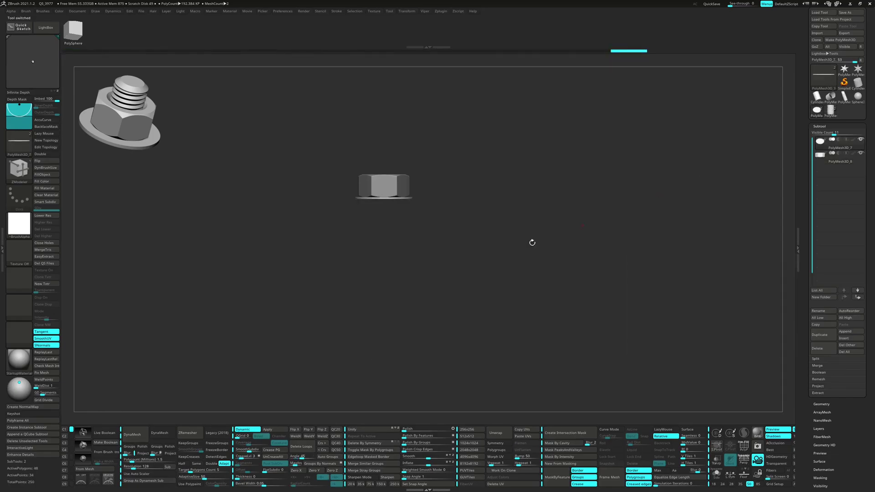
Step: Return to the nut model, then select another piece inside the new folder
{"action": "left_click", "coordinate": [821, 334]}
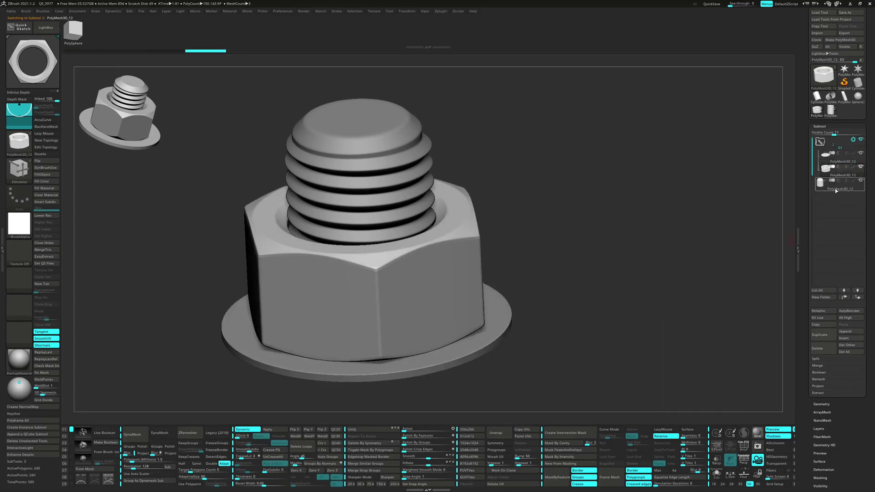
{"action": "left_click", "coordinate": [837, 142]}
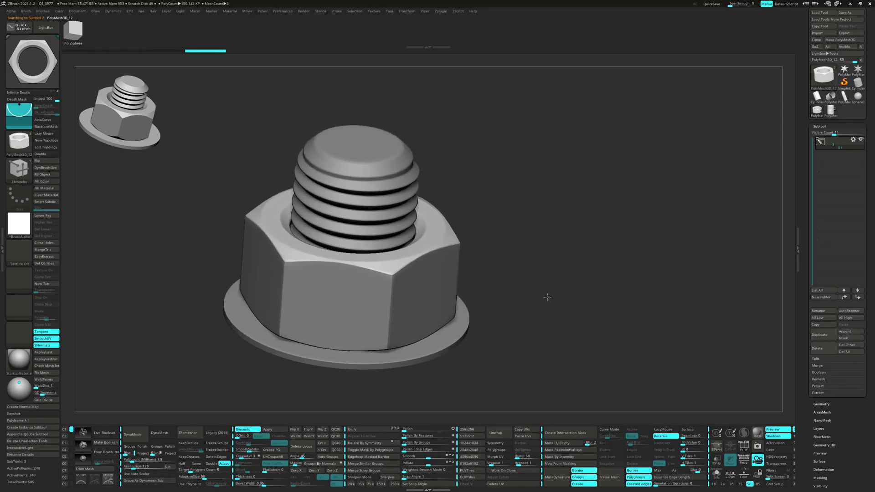
Step: Gather the nut, bolt and washer pieces into one subtool folder
{"action": "left_click", "coordinate": [853, 140]}
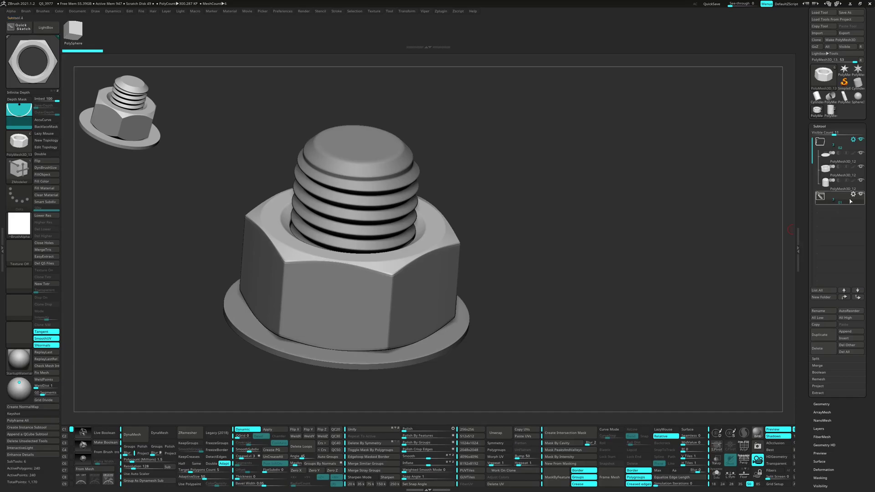
{"action": "left_click", "coordinate": [840, 190]}
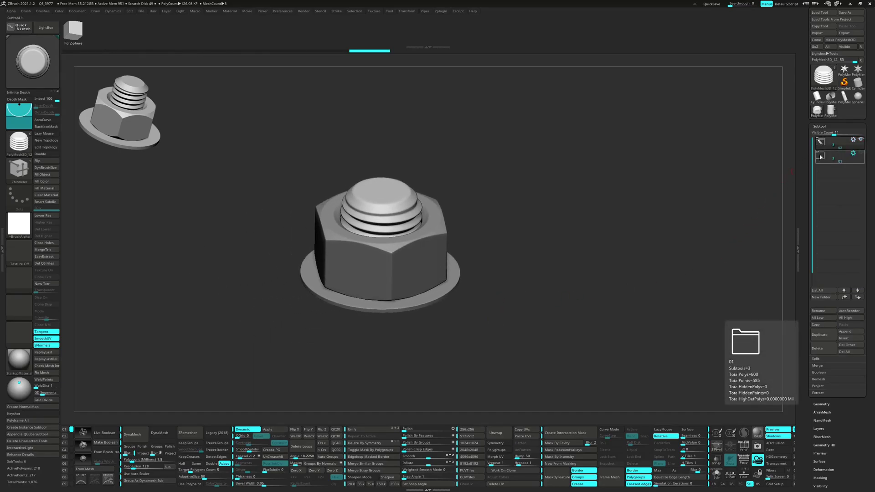
Step: Duplicate the three-piece nut folder through its Folder Actions menu
{"action": "left_click", "coordinate": [860, 144]}
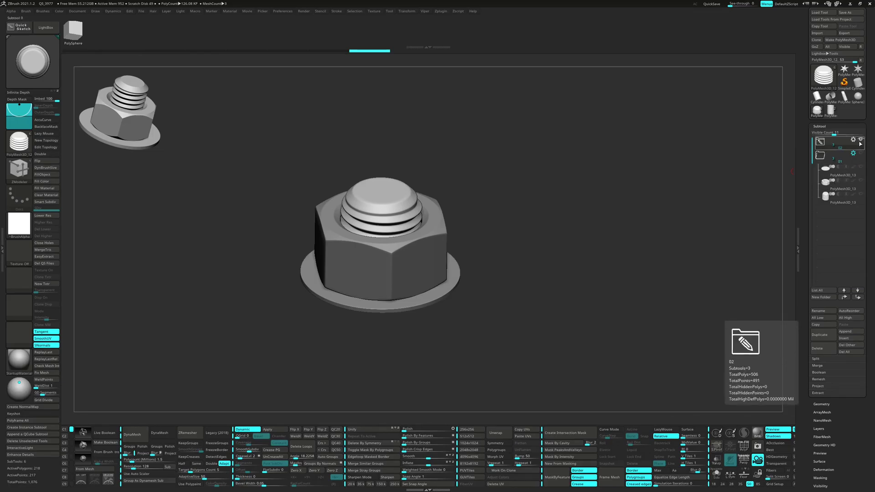
{"action": "left_click", "coordinate": [837, 175]}
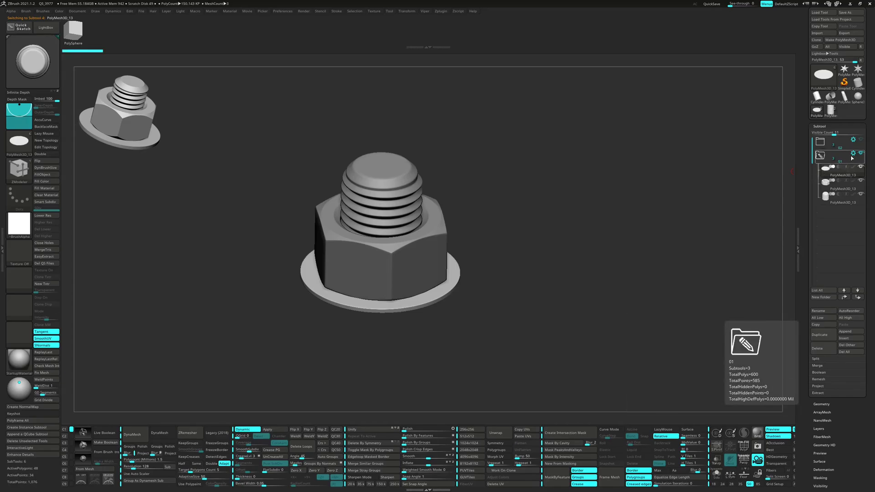
{"action": "left_click", "coordinate": [821, 155]}
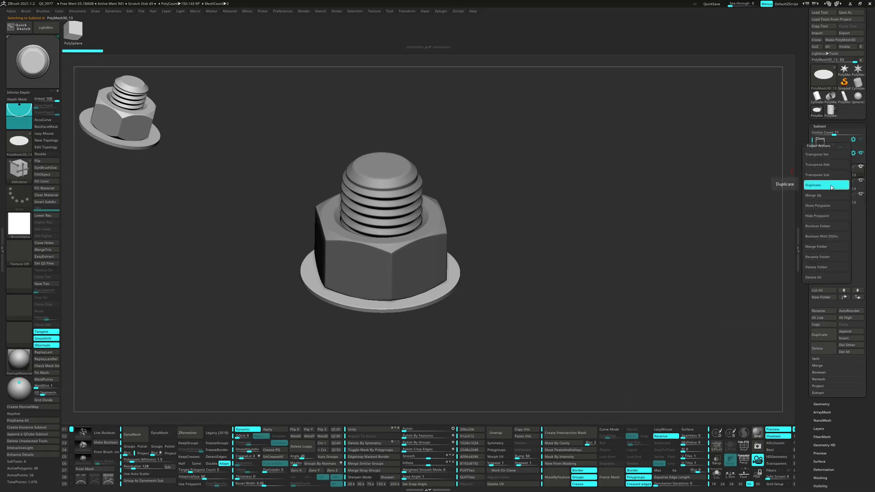
{"action": "left_click", "coordinate": [825, 184]}
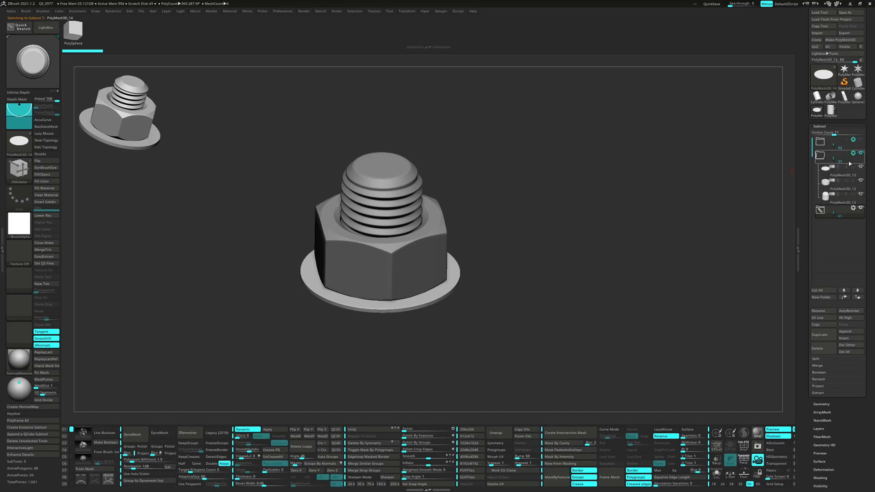
{"action": "left_click", "coordinate": [835, 162]}
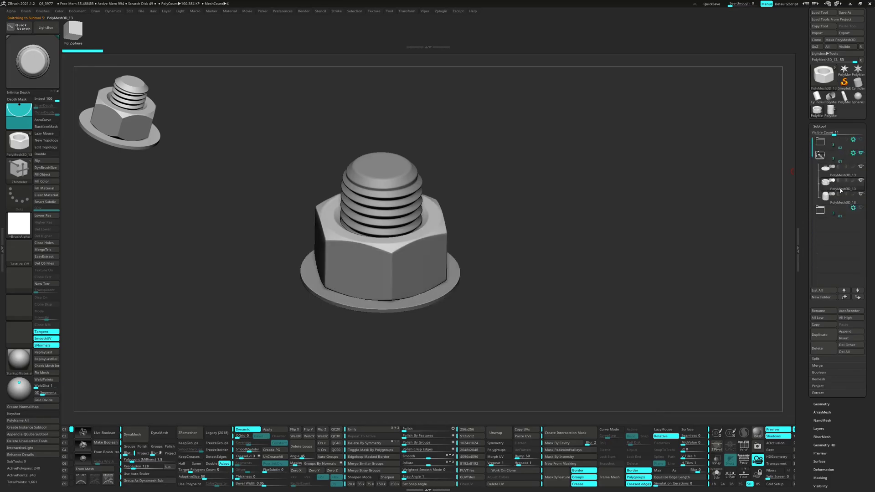
{"action": "left_click", "coordinate": [853, 154]}
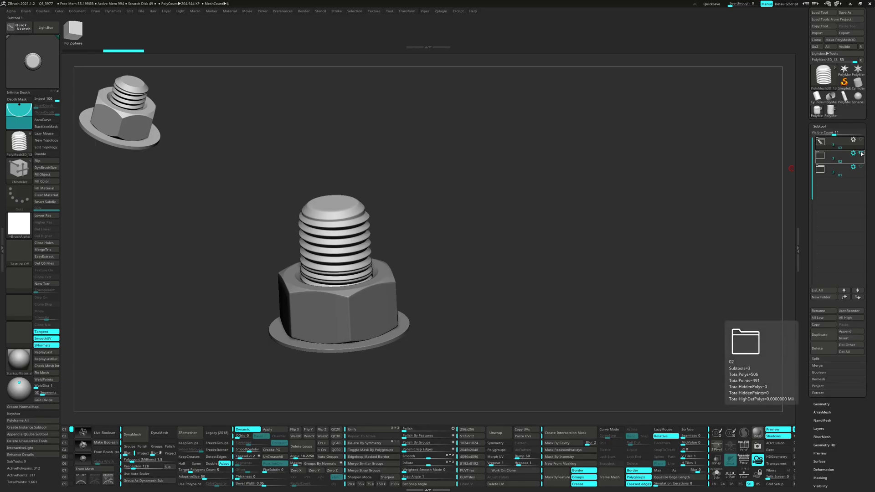
Step: Select pieces in the Subtool list for the thicker-thread bolt variant
{"action": "left_click", "coordinate": [862, 154]}
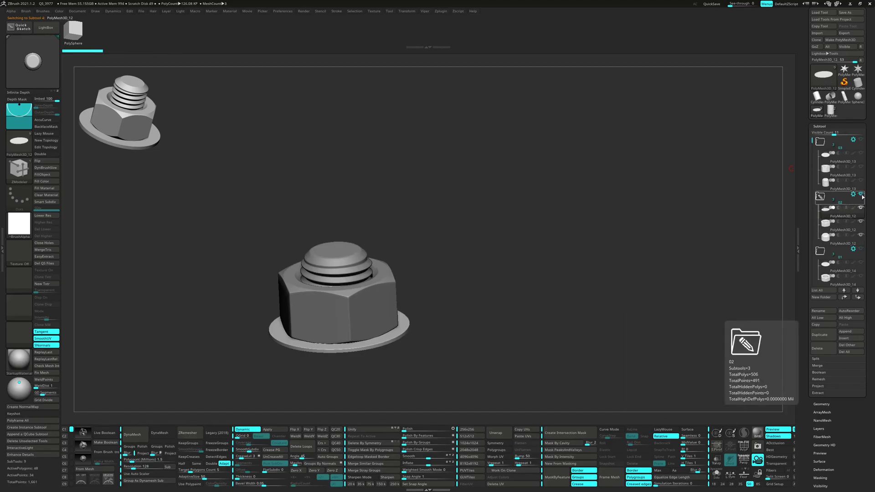
{"action": "left_click", "coordinate": [847, 251]}
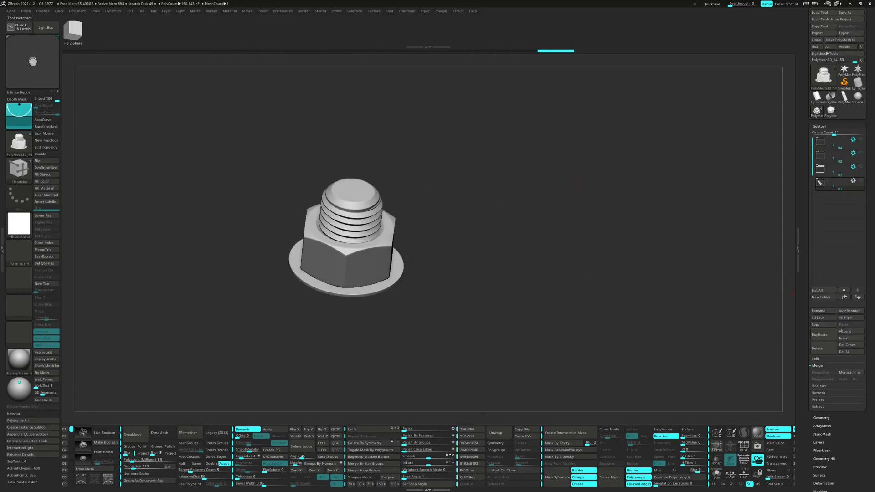
Step: Append a hexagonal mesh and insert an edge loop along its inner rim
{"action": "left_click", "coordinate": [33, 61]}
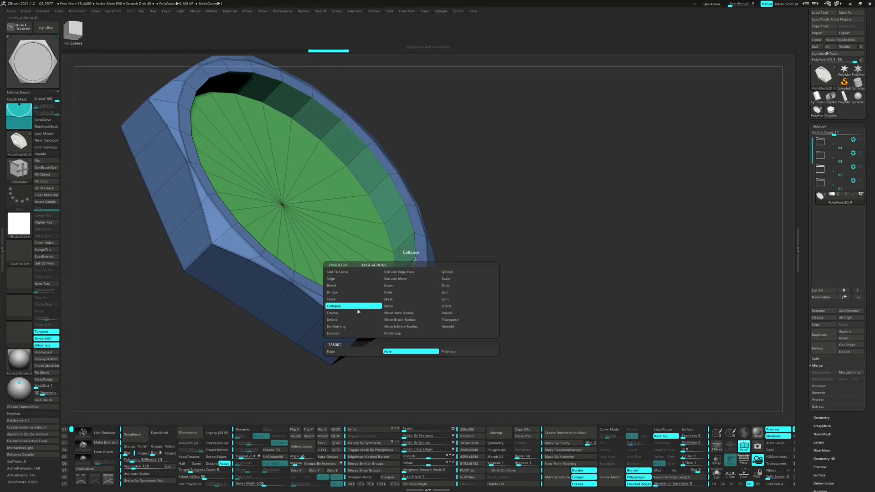
{"action": "left_click", "coordinate": [333, 306]}
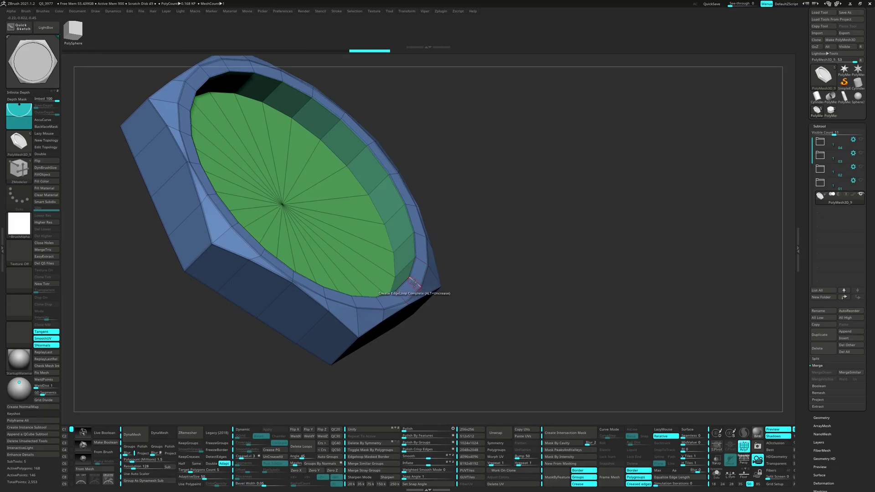